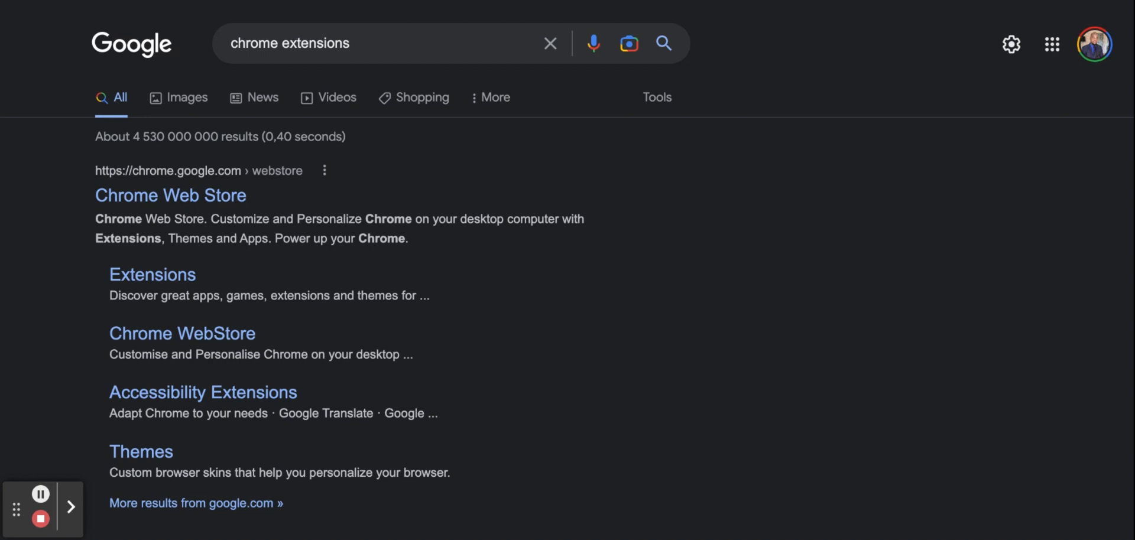
{"action": "mouse_move", "coordinate": [179, 285]}
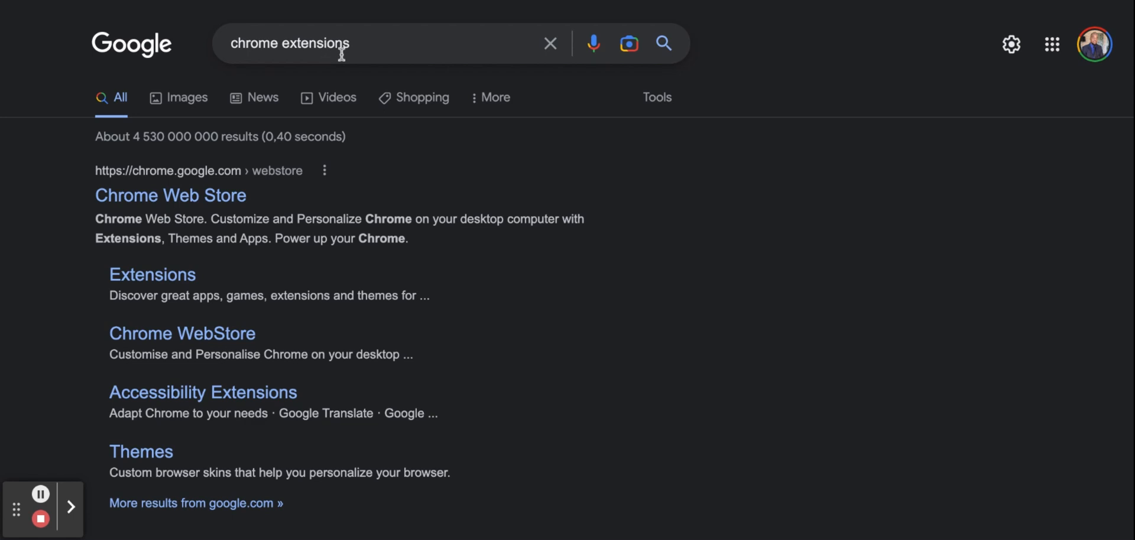
{"action": "mouse_move", "coordinate": [506, 15]}
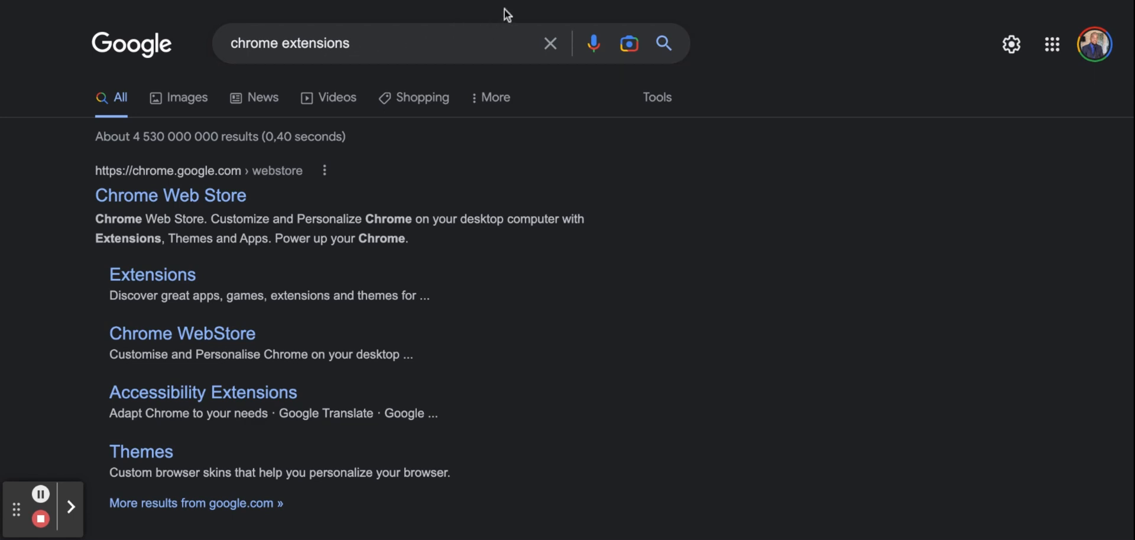
{"action": "mouse_move", "coordinate": [523, 16]}
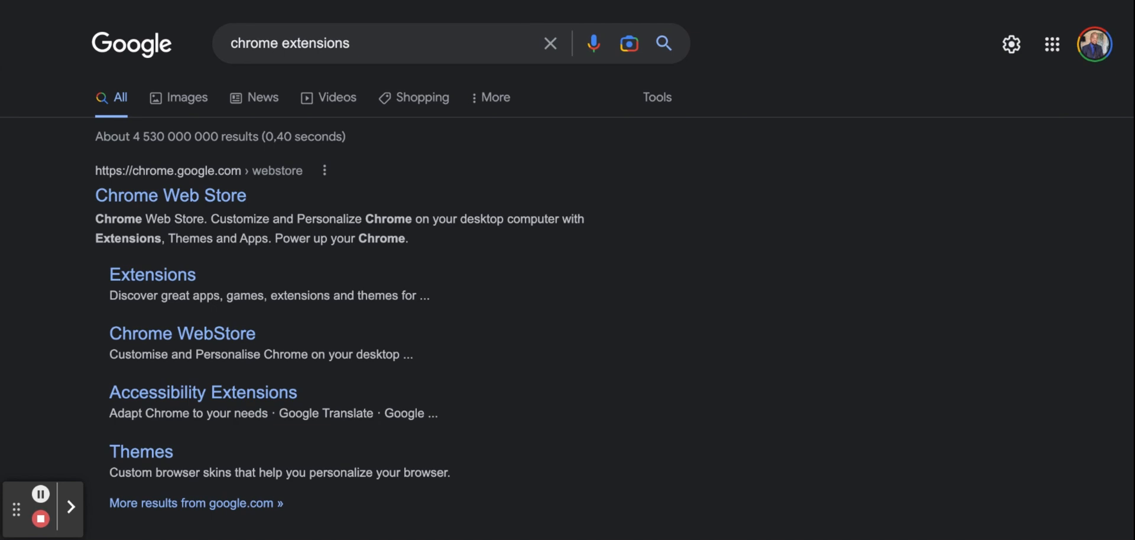
{"action": "mouse_move", "coordinate": [490, 33]}
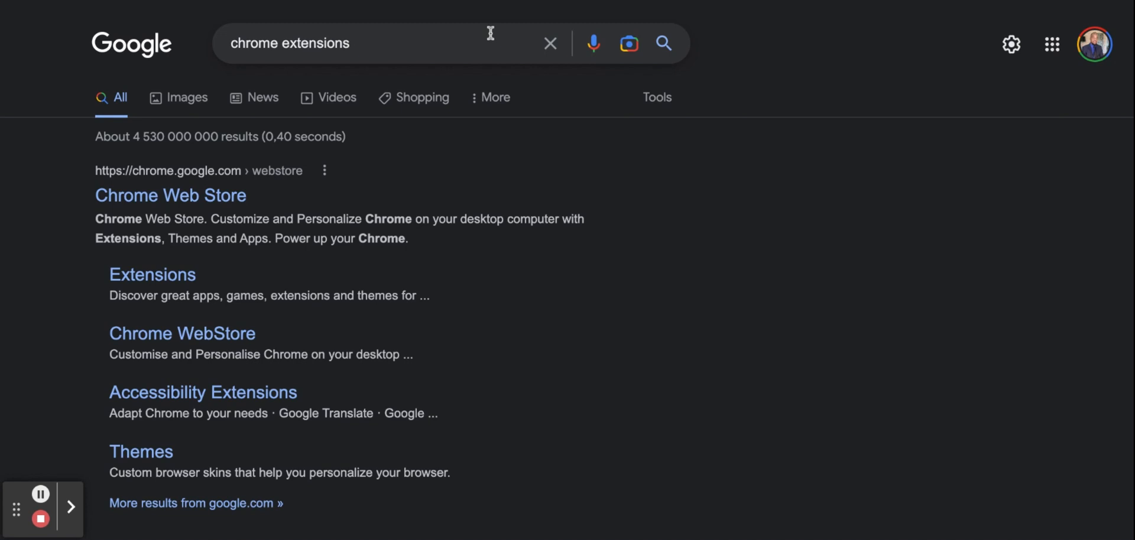
{"action": "mouse_move", "coordinate": [191, 196]}
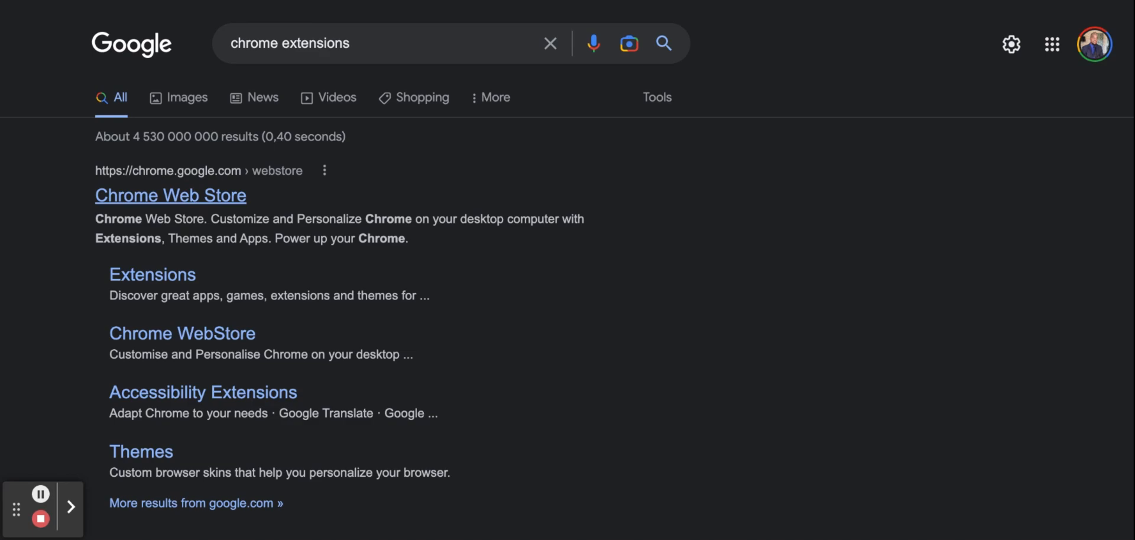
- Search the Chrome Web Store for 'aliexpress' and scroll through the matching extensions
{"action": "left_click", "coordinate": [170, 196]}
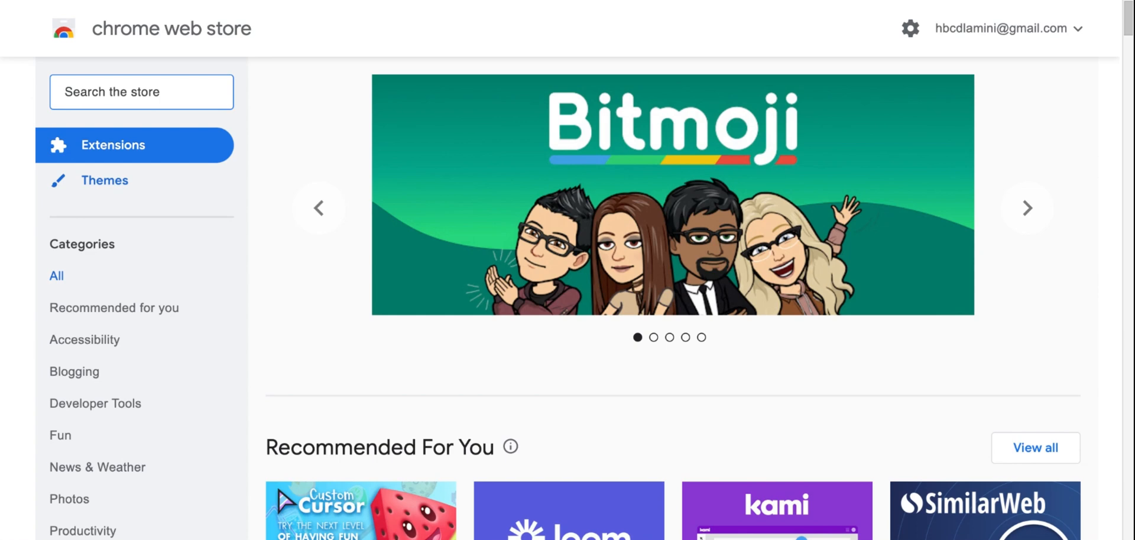
{"action": "type", "text": "a"}
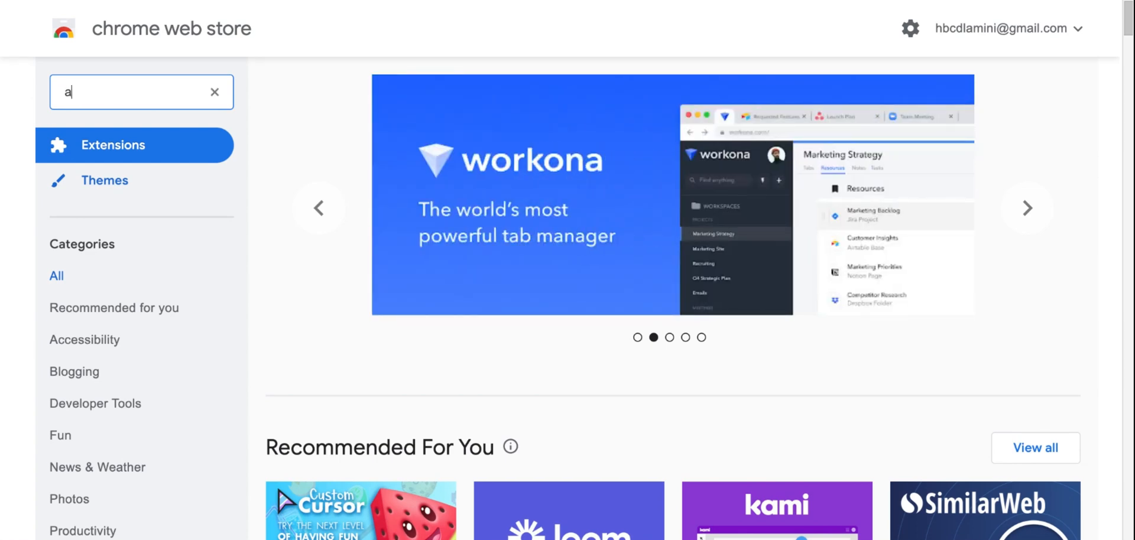
{"action": "type", "text": "li"}
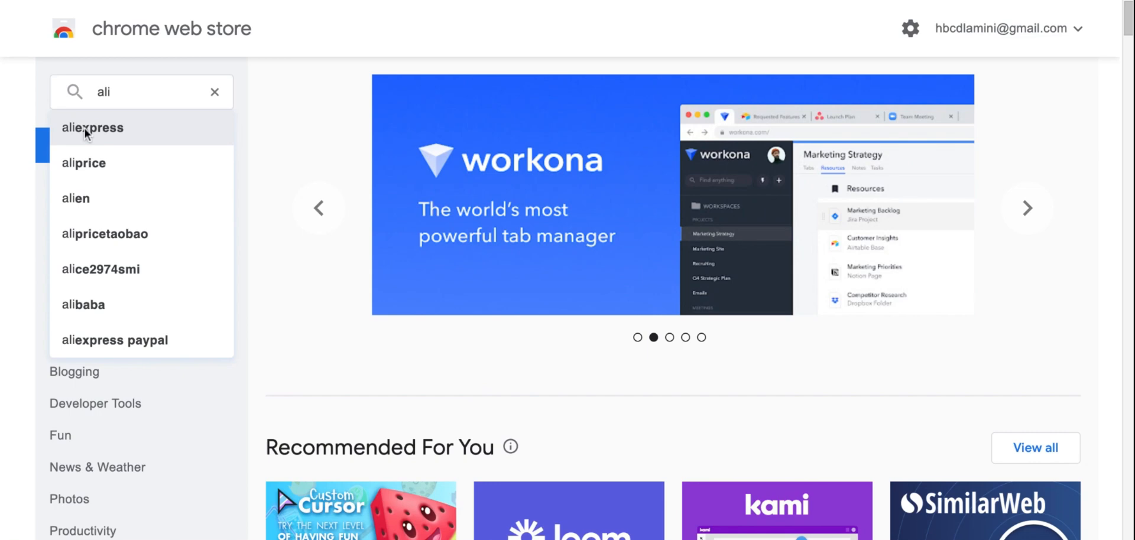
{"action": "left_click", "coordinate": [93, 128]}
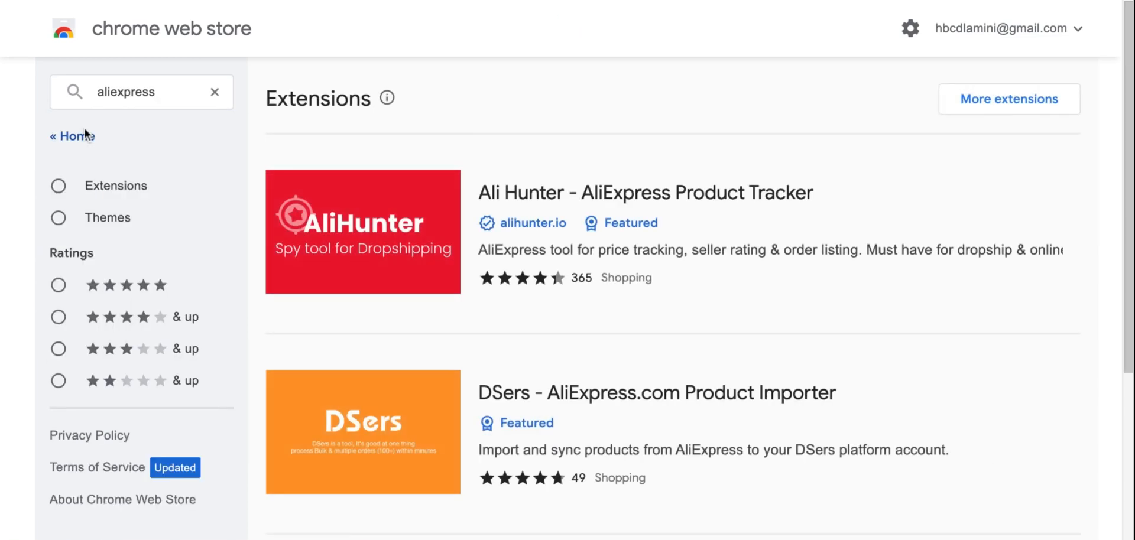
{"action": "mouse_move", "coordinate": [154, 190]}
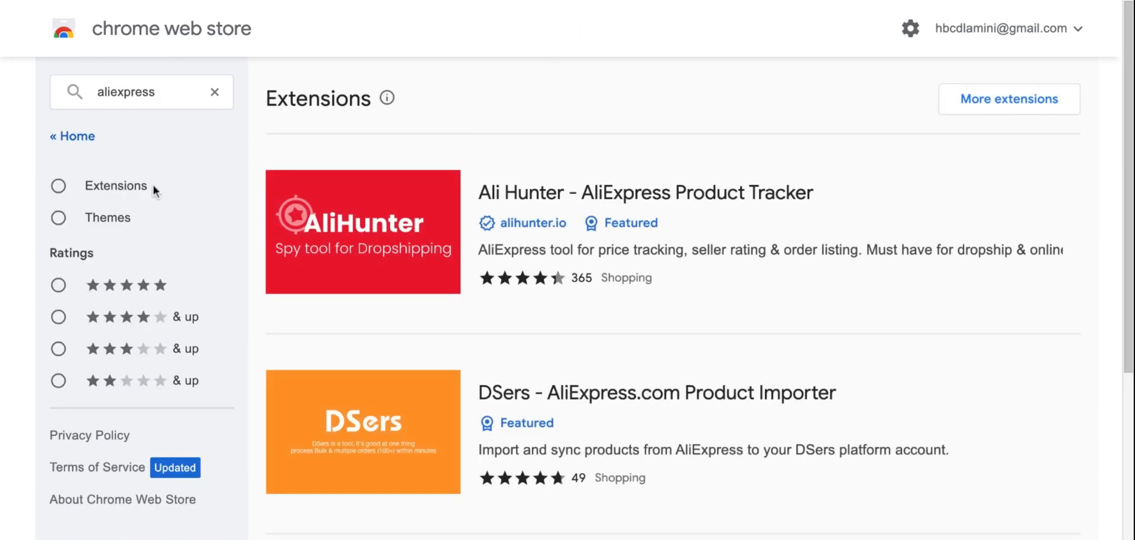
{"action": "scroll", "scroll_direction": "down", "scroll_amount": 3}
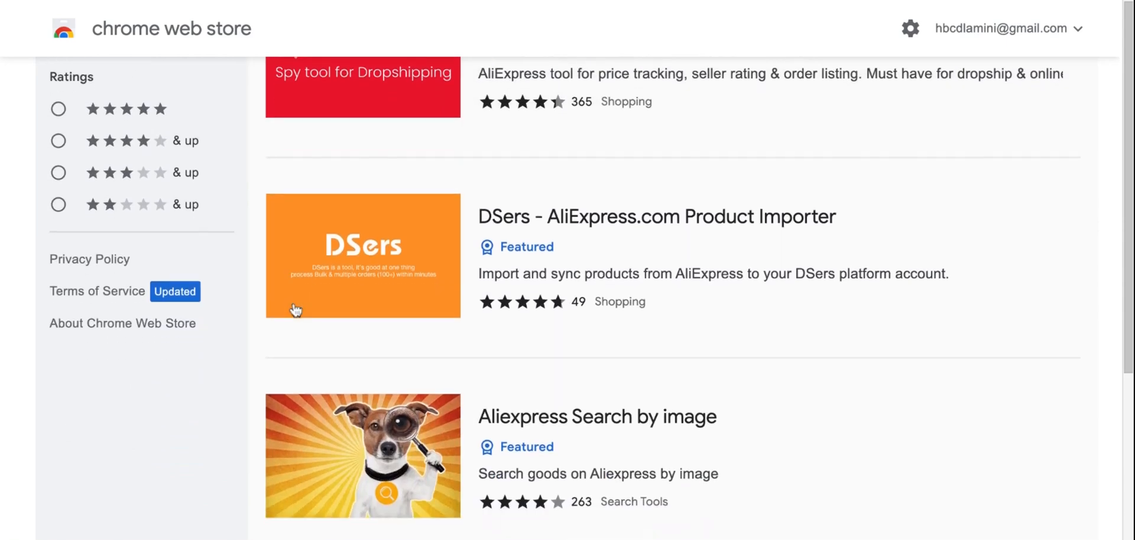
{"action": "scroll", "scroll_direction": "down", "scroll_amount": 3}
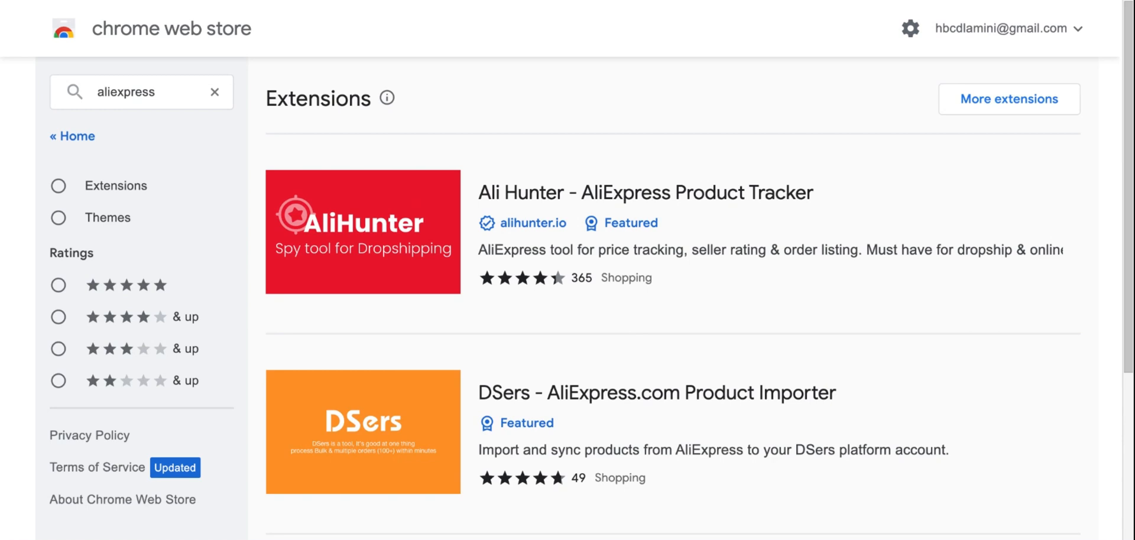
- Search the store for 'alimedia aliexpress image' to surface the AliMedia extension
{"action": "left_click", "coordinate": [141, 92]}
{"action": "type", "text": "alim"}
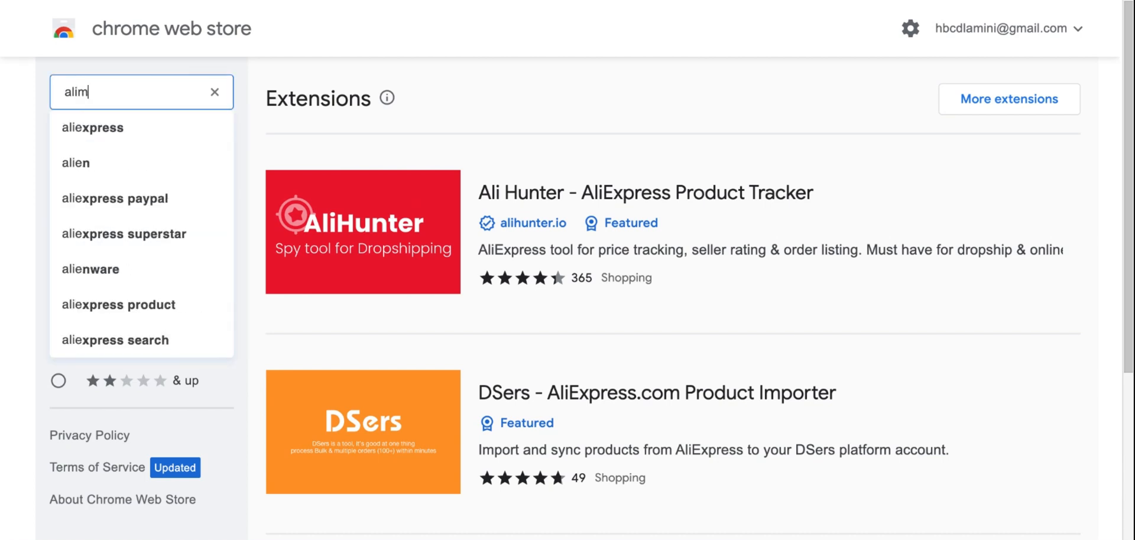
{"action": "type", "text": "ed"}
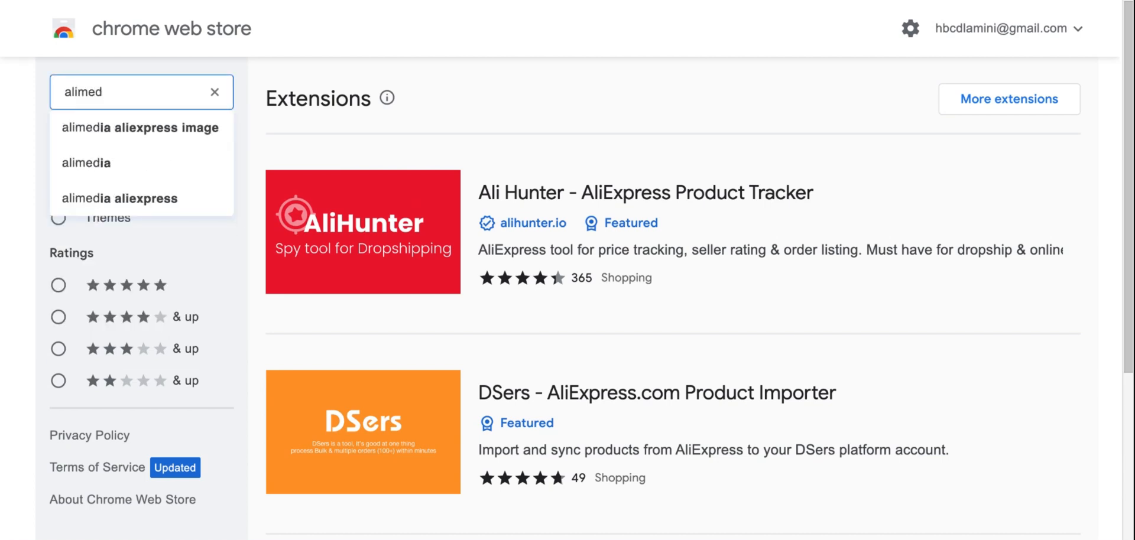
{"action": "left_click", "coordinate": [141, 128]}
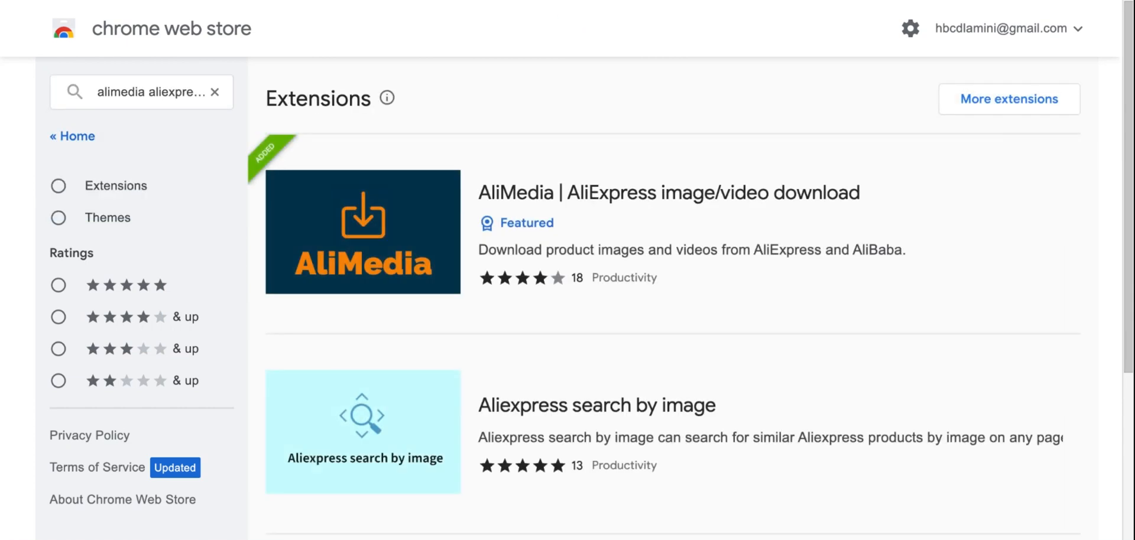
{"action": "mouse_move", "coordinate": [363, 267]}
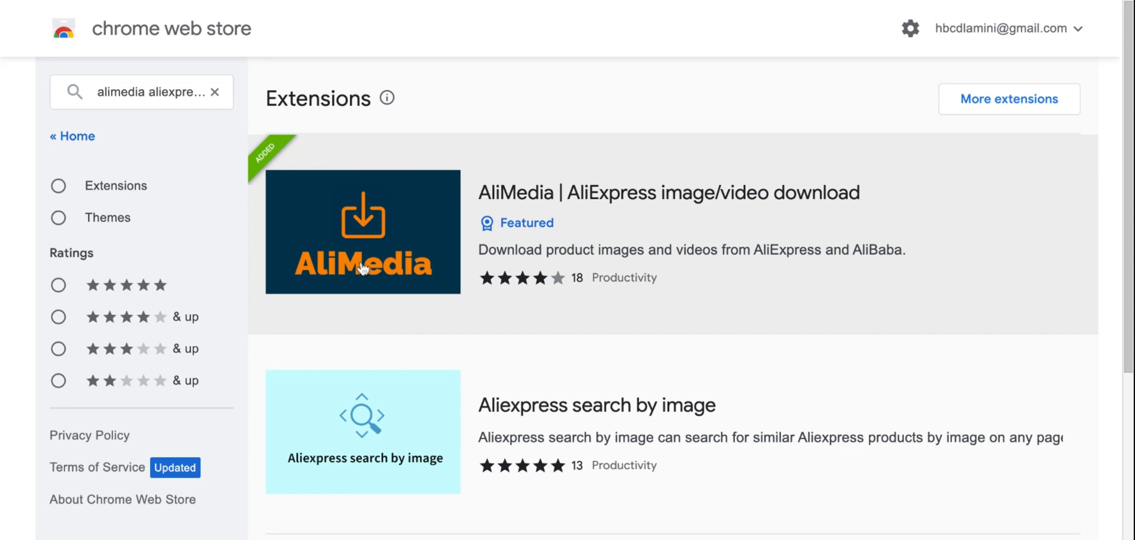
{"action": "mouse_move", "coordinate": [601, 241]}
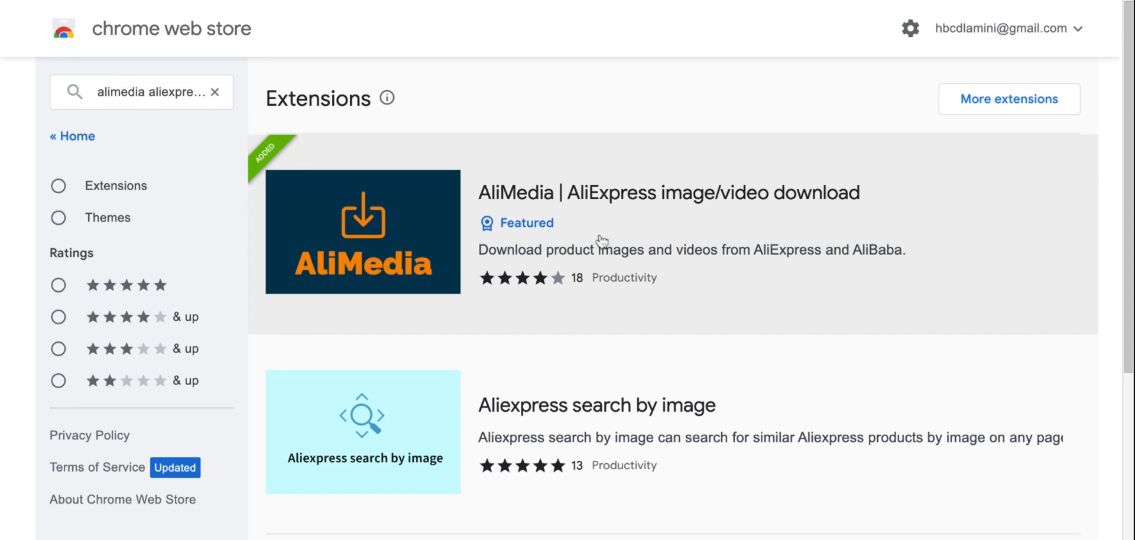
{"action": "mouse_move", "coordinate": [393, 228]}
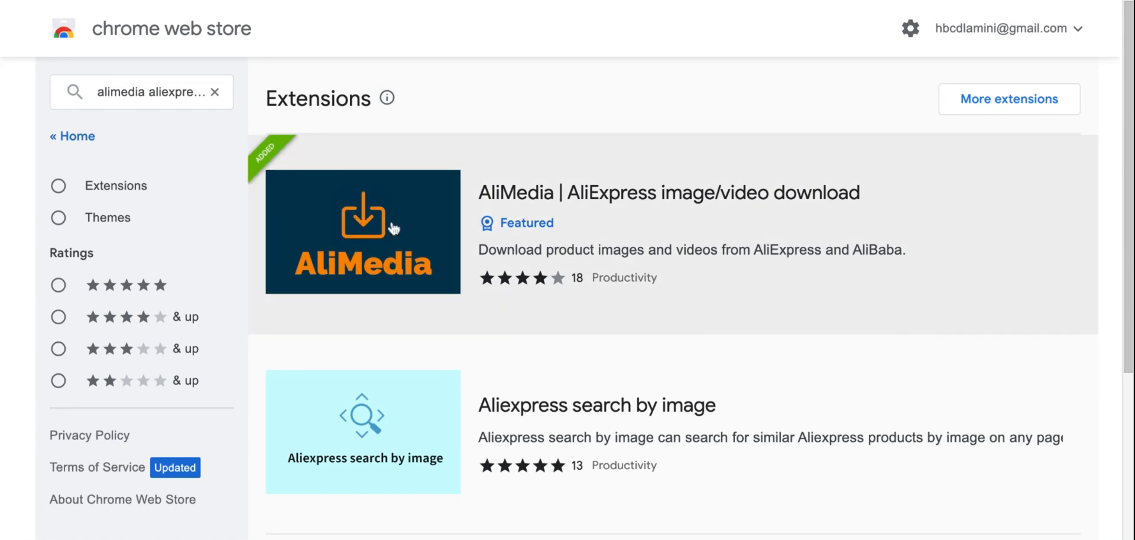
{"action": "mouse_move", "coordinate": [702, 208]}
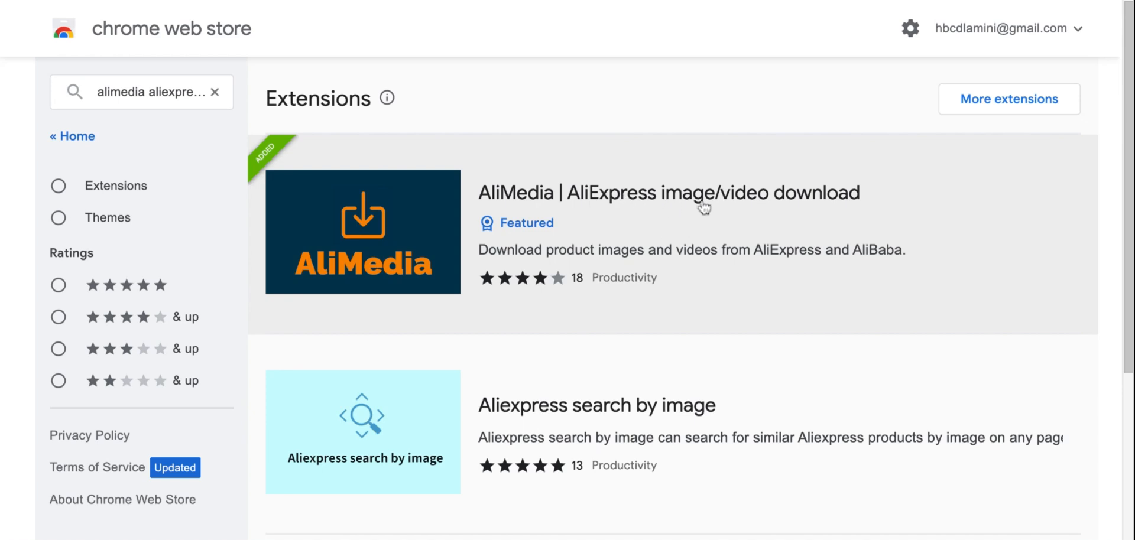
{"action": "mouse_move", "coordinate": [746, 232]}
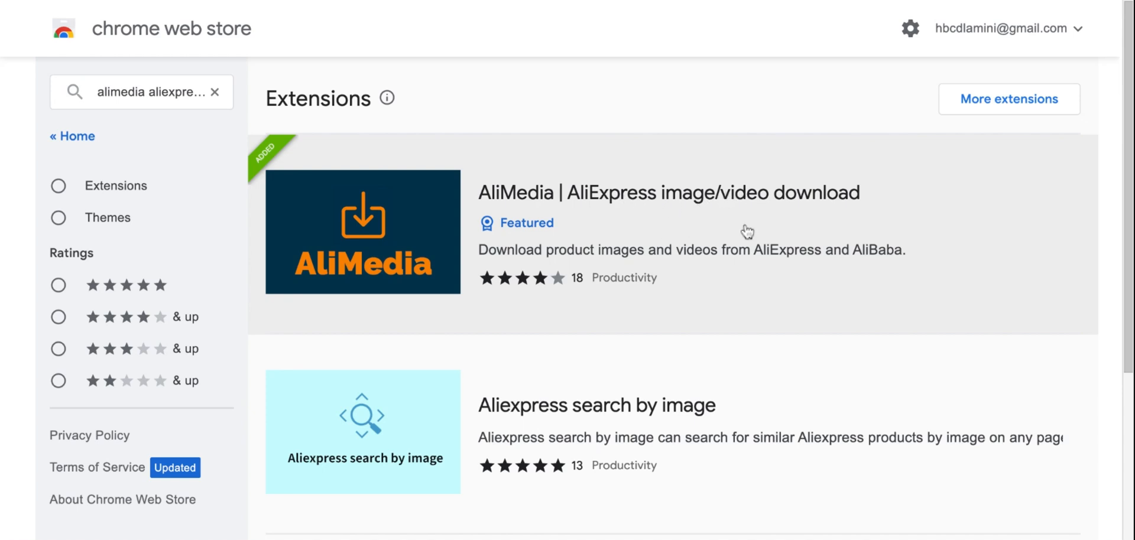
{"action": "mouse_move", "coordinate": [745, 231]}
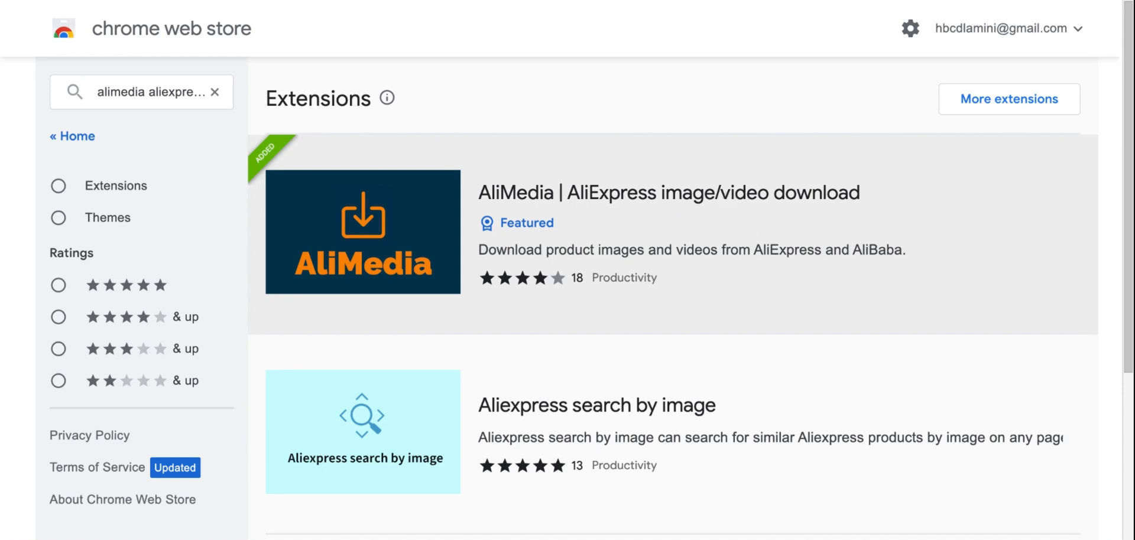
{"action": "scroll", "scroll_direction": "down", "scroll_amount": 3}
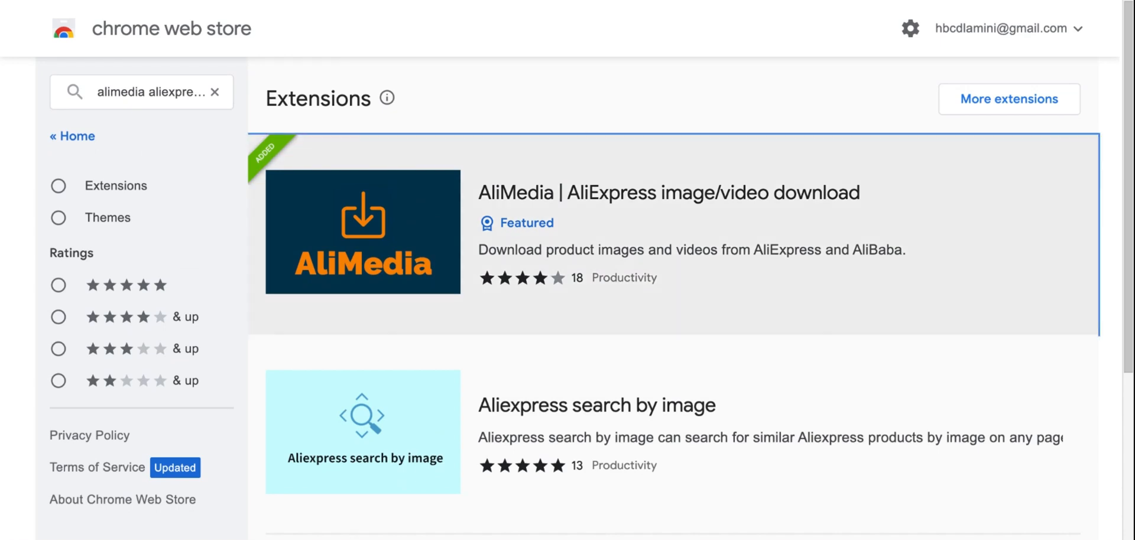
- View the AliMedia extension's store page, already added to Chrome, then return to the store home
{"action": "left_click", "coordinate": [669, 193]}
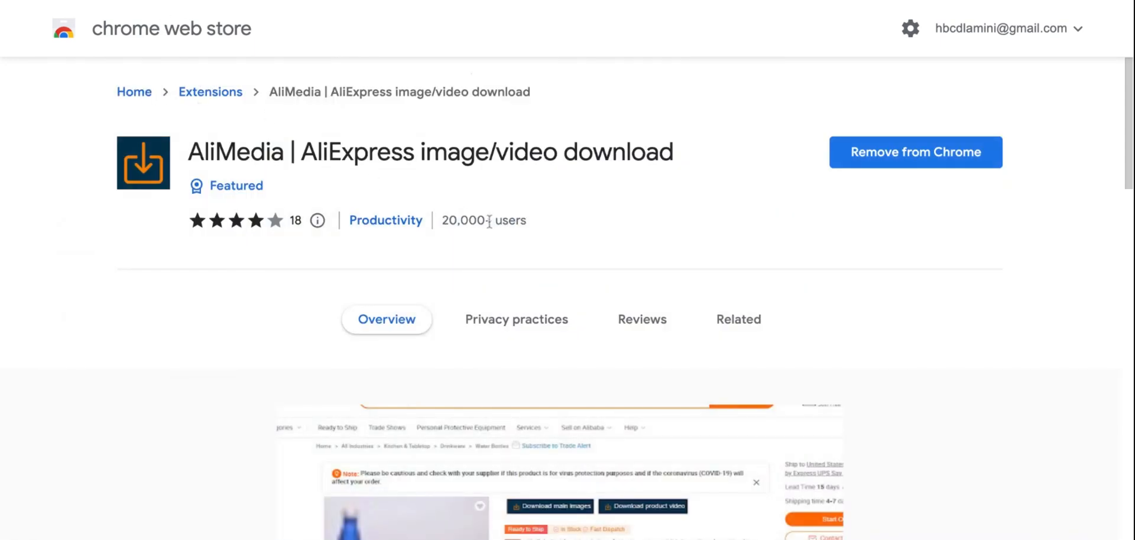
{"action": "mouse_move", "coordinate": [607, 192]}
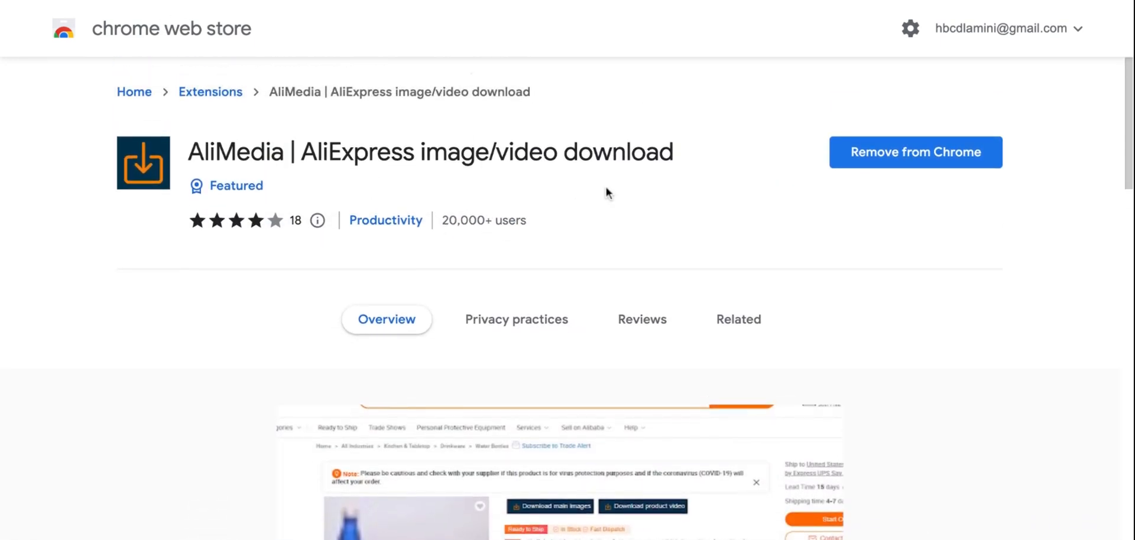
{"action": "left_click", "coordinate": [210, 92]}
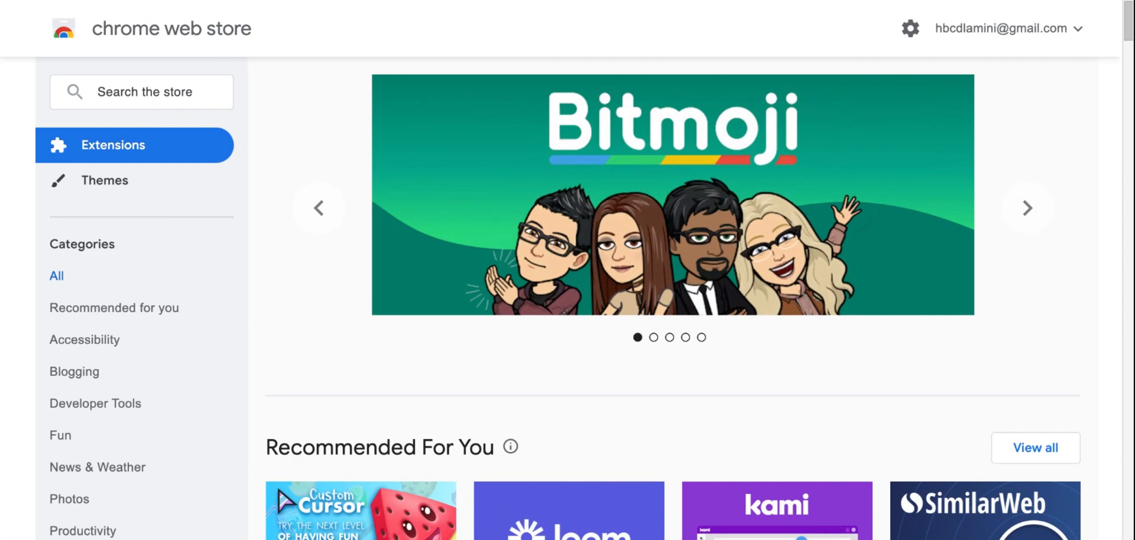
- Search the store for 'ali reviews' to list Ali Reviews and related extensions
{"action": "left_click", "coordinate": [141, 93]}
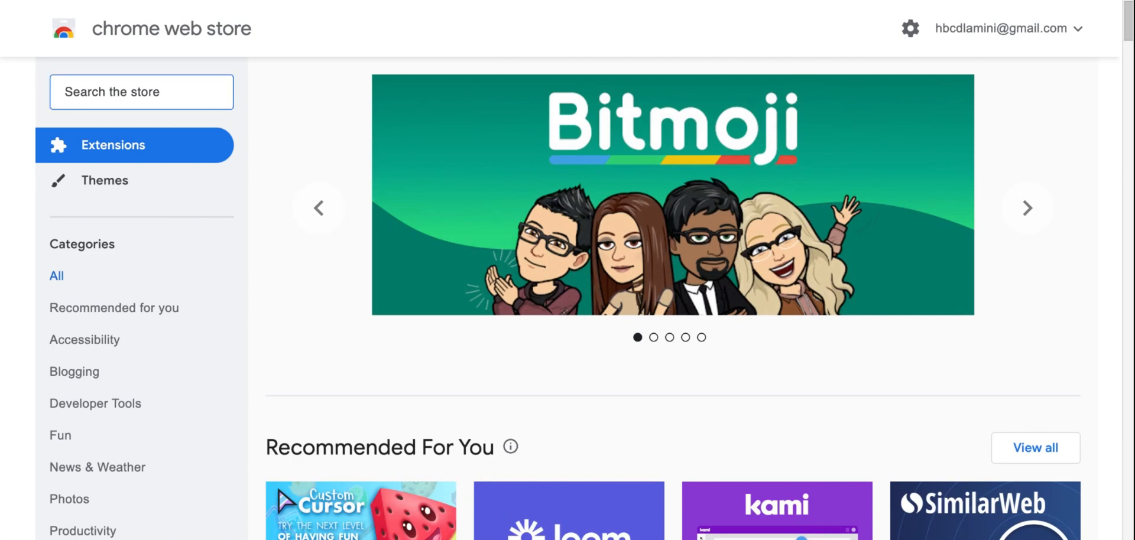
{"action": "type", "text": "ali"}
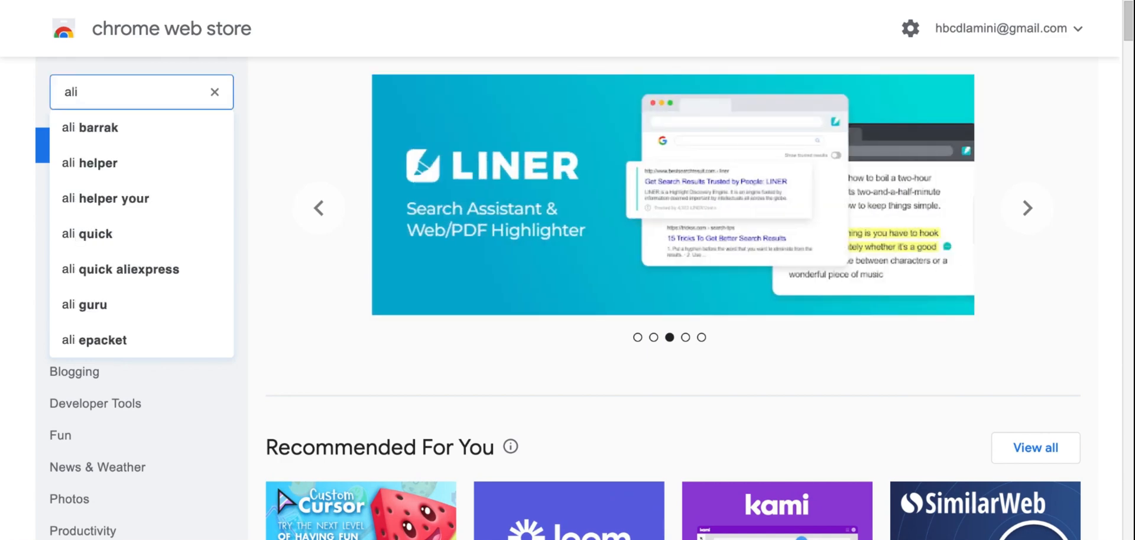
{"action": "type", "text": "reviews"}
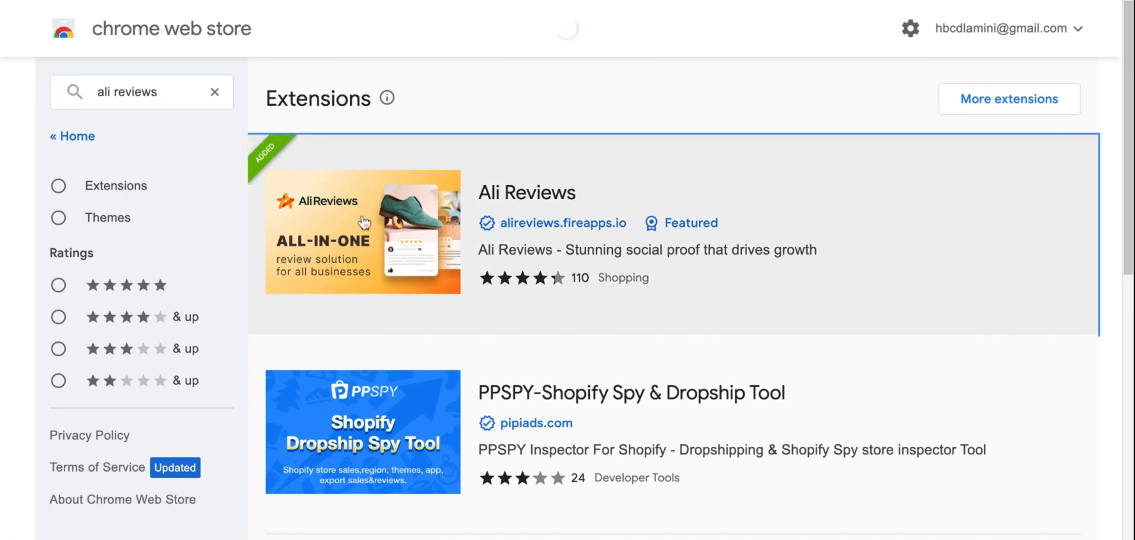
- Open the Ali Reviews page and step through its promotional screenshot carousel
{"action": "left_click", "coordinate": [526, 192]}
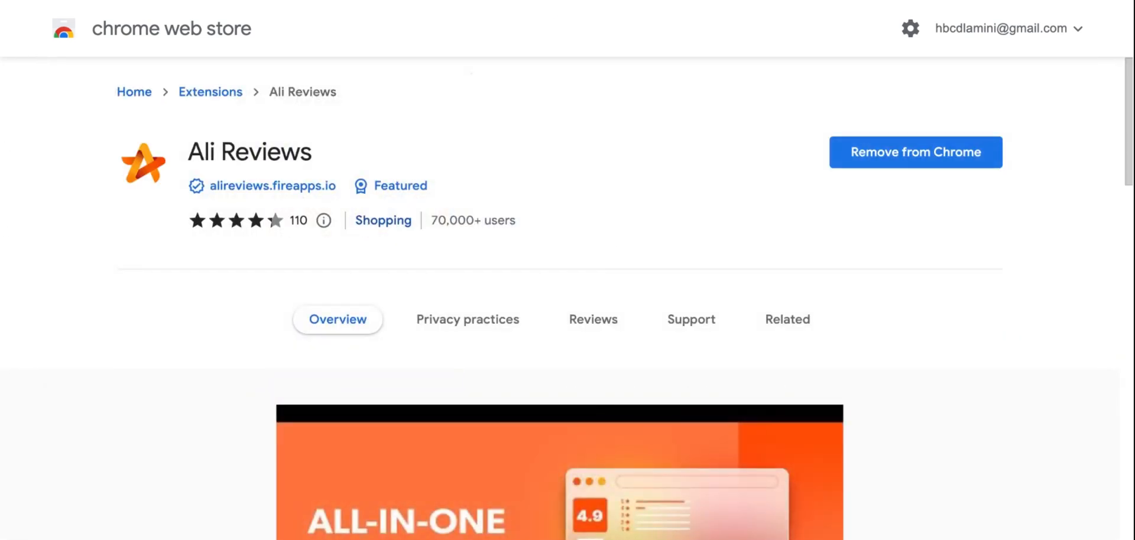
{"action": "scroll", "scroll_direction": "down", "scroll_amount": 3}
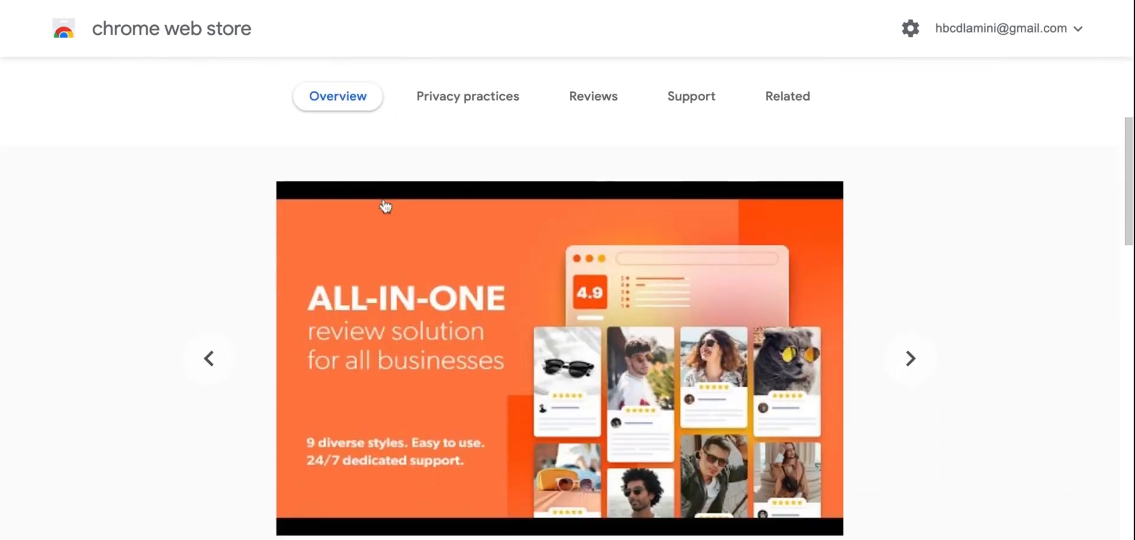
{"action": "scroll", "scroll_direction": "down", "scroll_amount": 3}
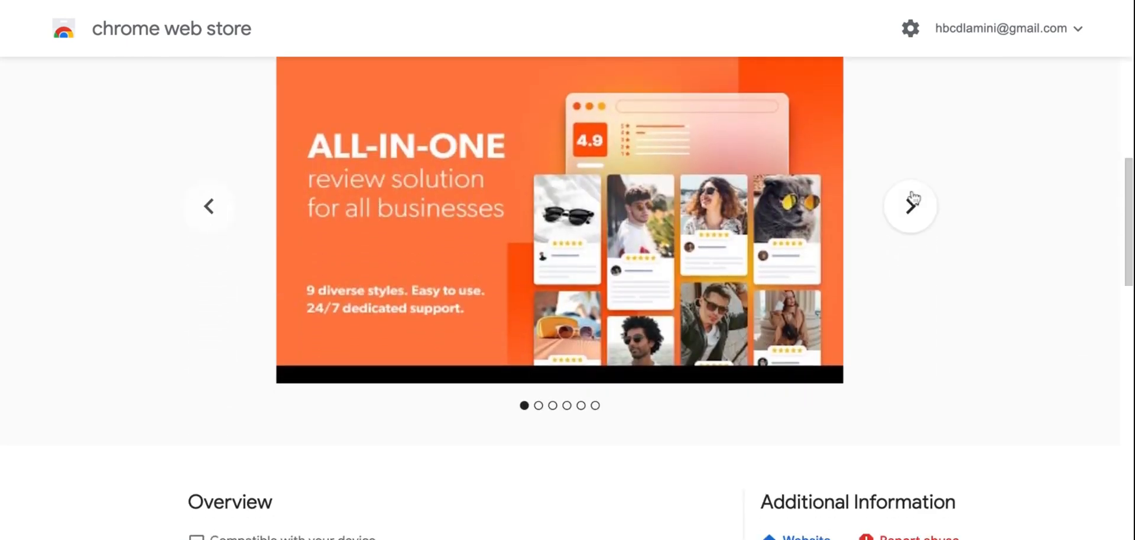
{"action": "left_click", "coordinate": [910, 207]}
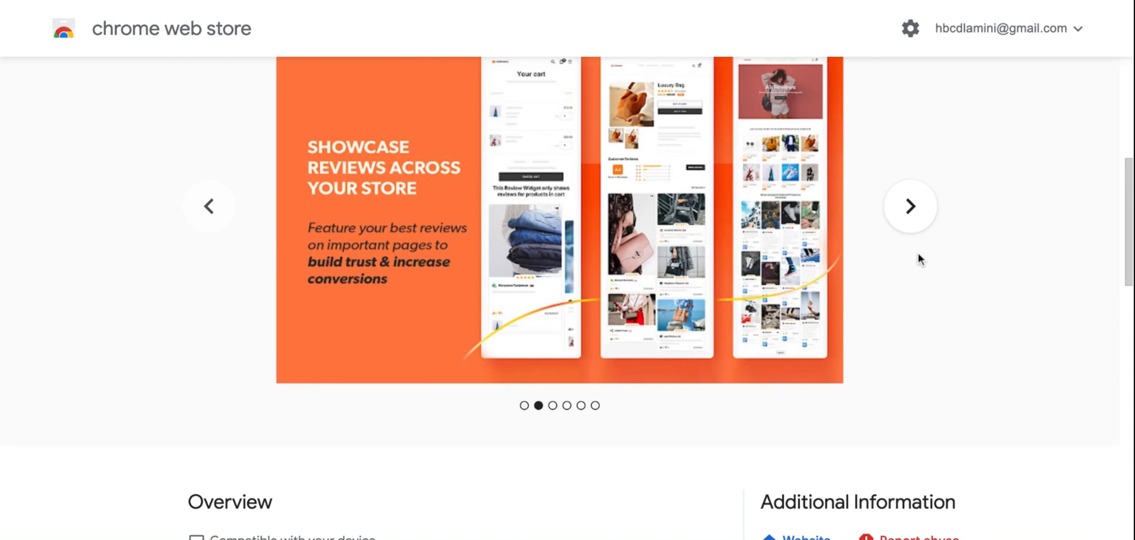
{"action": "scroll", "scroll_direction": "up", "scroll_amount": 3}
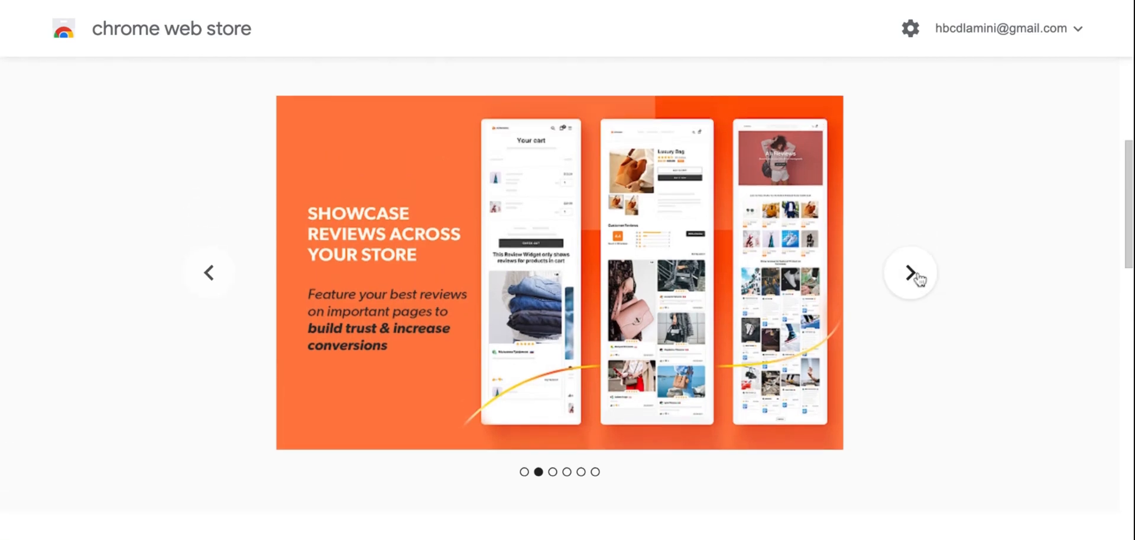
{"action": "left_click", "coordinate": [909, 273]}
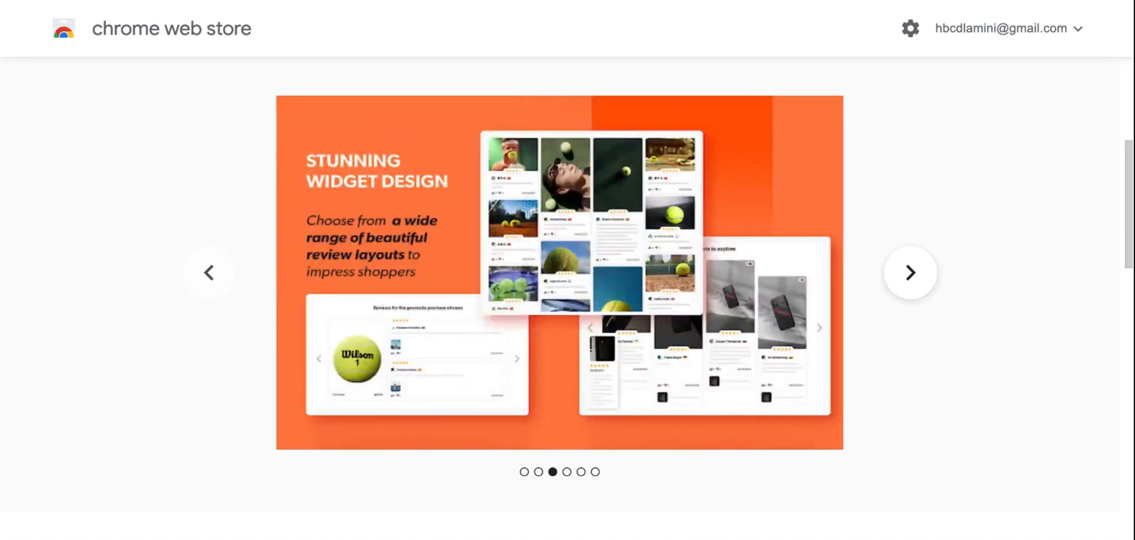
{"action": "scroll", "scroll_direction": "up", "scroll_amount": 3}
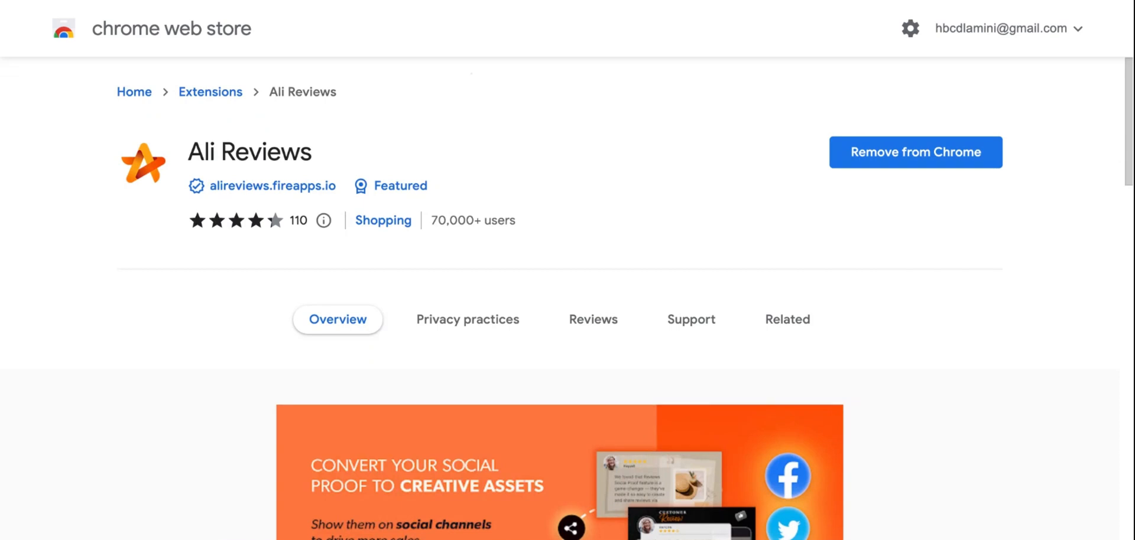
{"action": "mouse_move", "coordinate": [910, 9]}
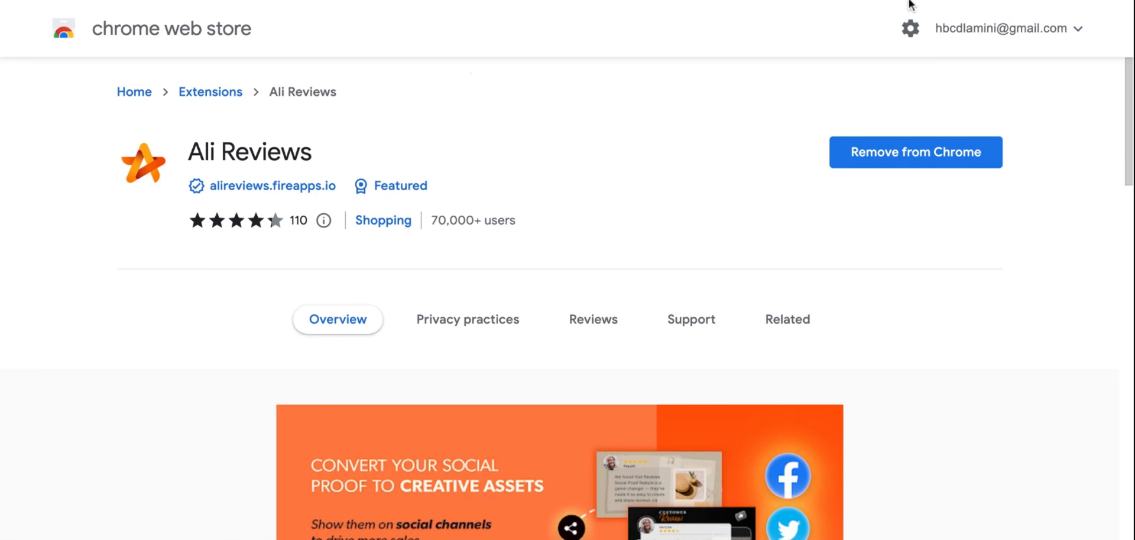
{"action": "mouse_move", "coordinate": [761, 96]}
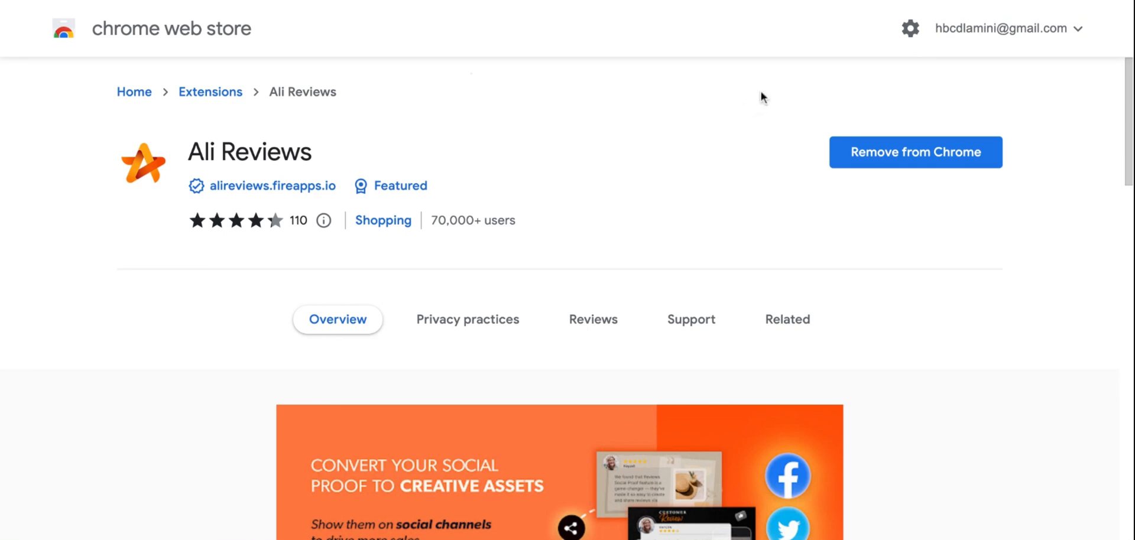
{"action": "mouse_move", "coordinate": [857, 6]}
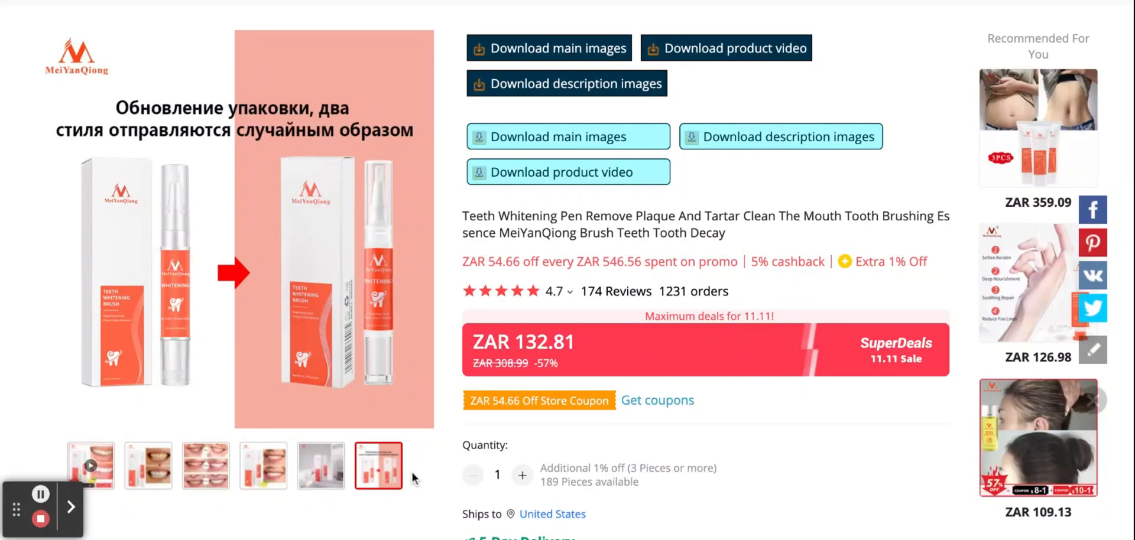
- Scroll the teeth whitening pen page to see the main image, description image and video download buttons
{"action": "scroll", "scroll_direction": "down", "scroll_amount": 3}
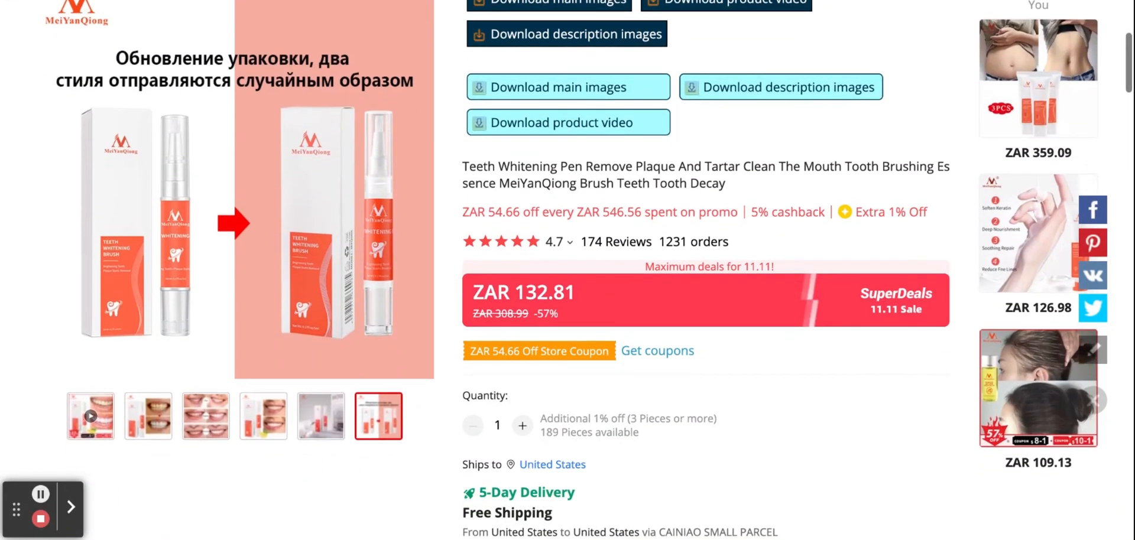
{"action": "scroll", "scroll_direction": "up", "scroll_amount": 3}
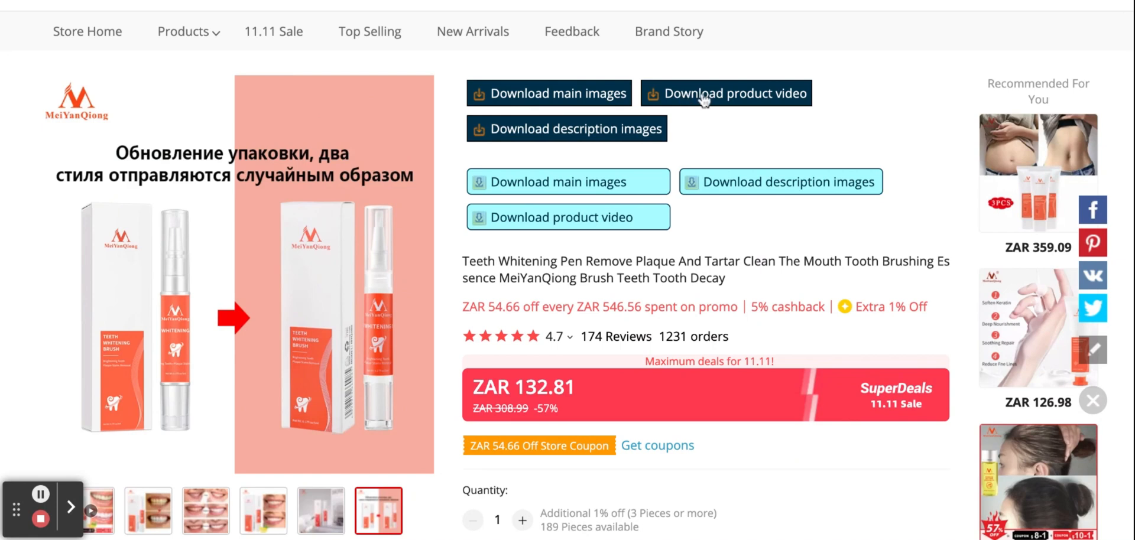
{"action": "mouse_move", "coordinate": [602, 144]}
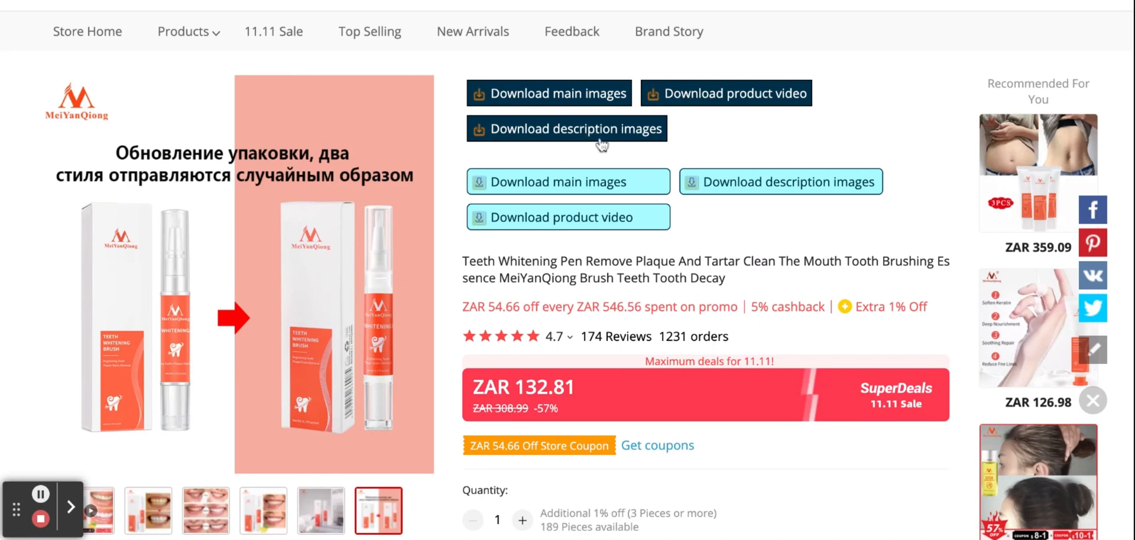
{"action": "scroll", "scroll_direction": "down", "scroll_amount": 3}
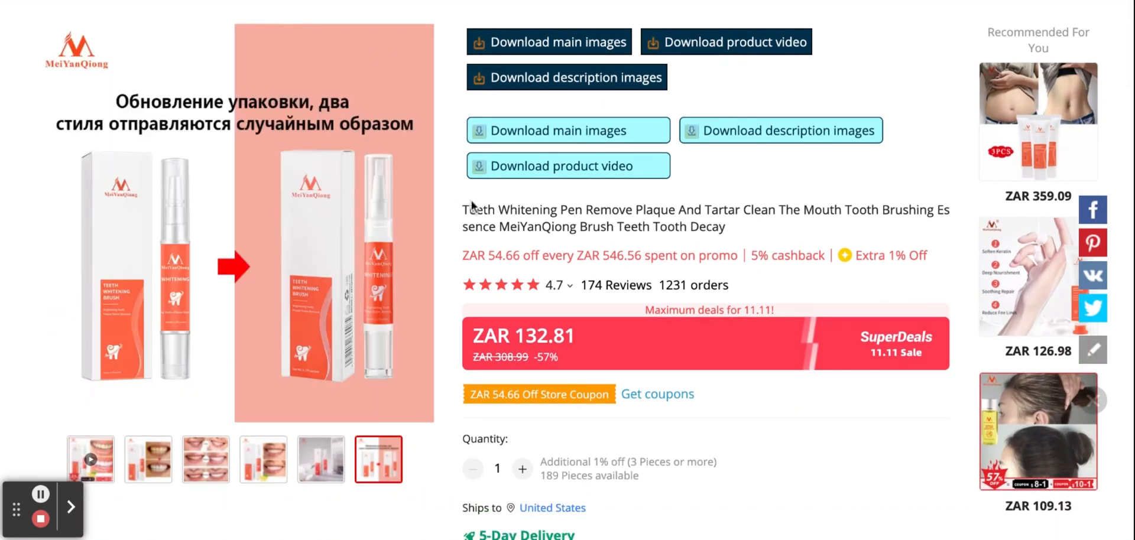
{"action": "scroll", "scroll_direction": "up", "scroll_amount": 3}
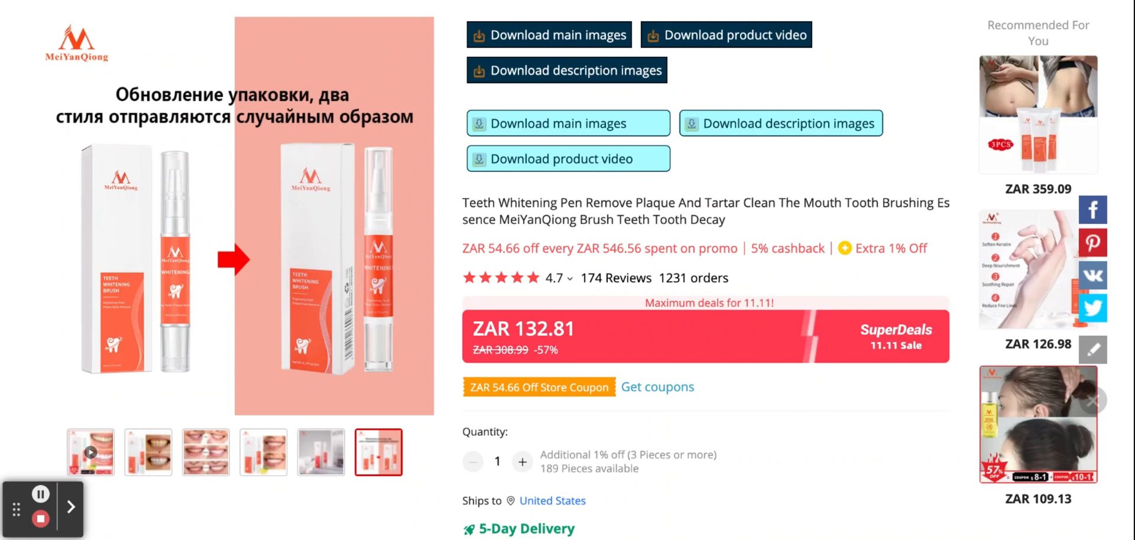
{"action": "scroll", "scroll_direction": "down", "scroll_amount": 3}
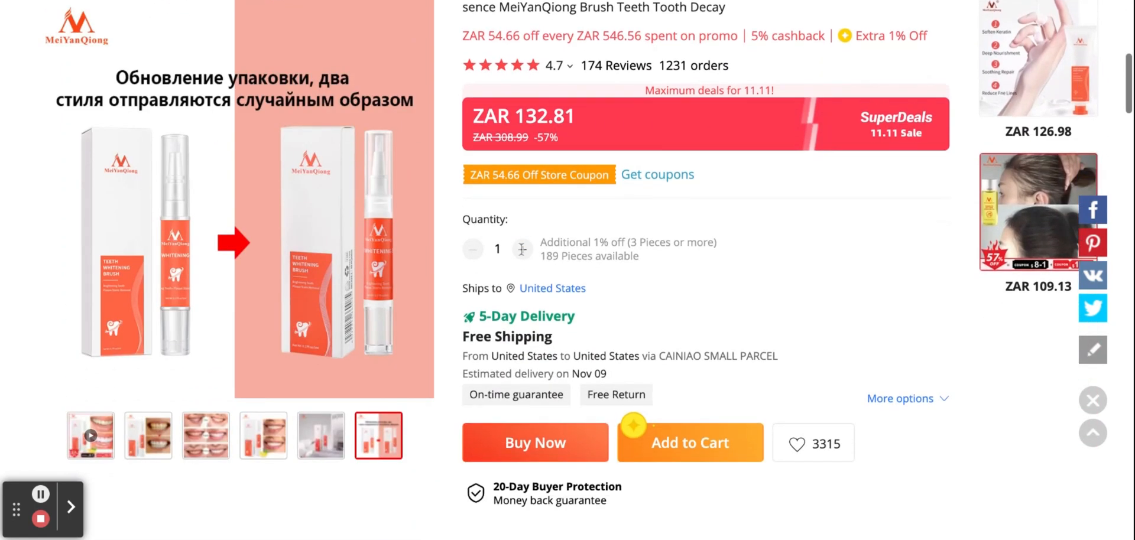
{"action": "scroll", "scroll_direction": "down", "scroll_amount": 3}
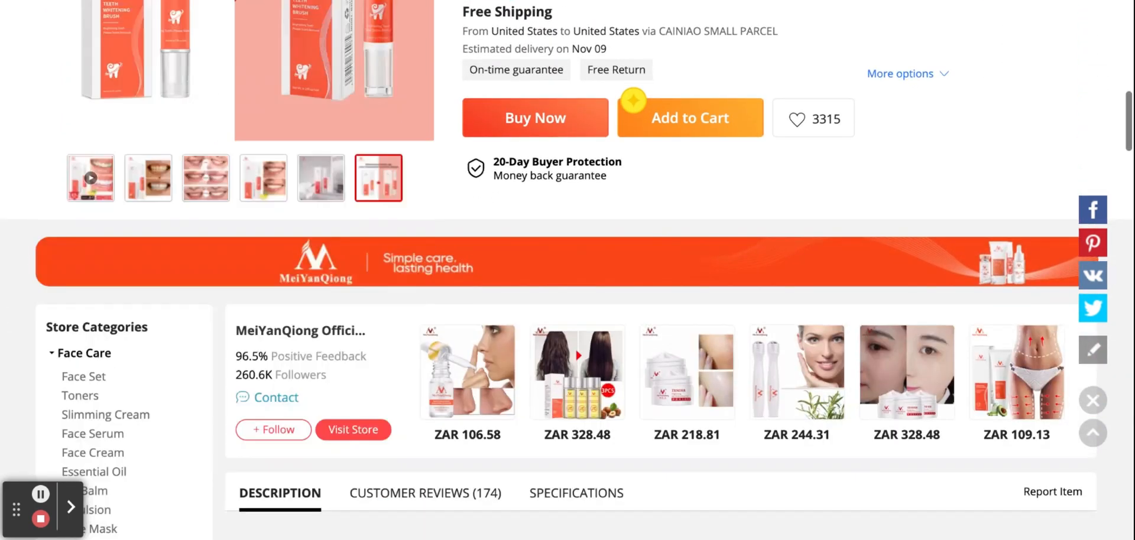
{"action": "scroll", "scroll_direction": "up", "scroll_amount": 3}
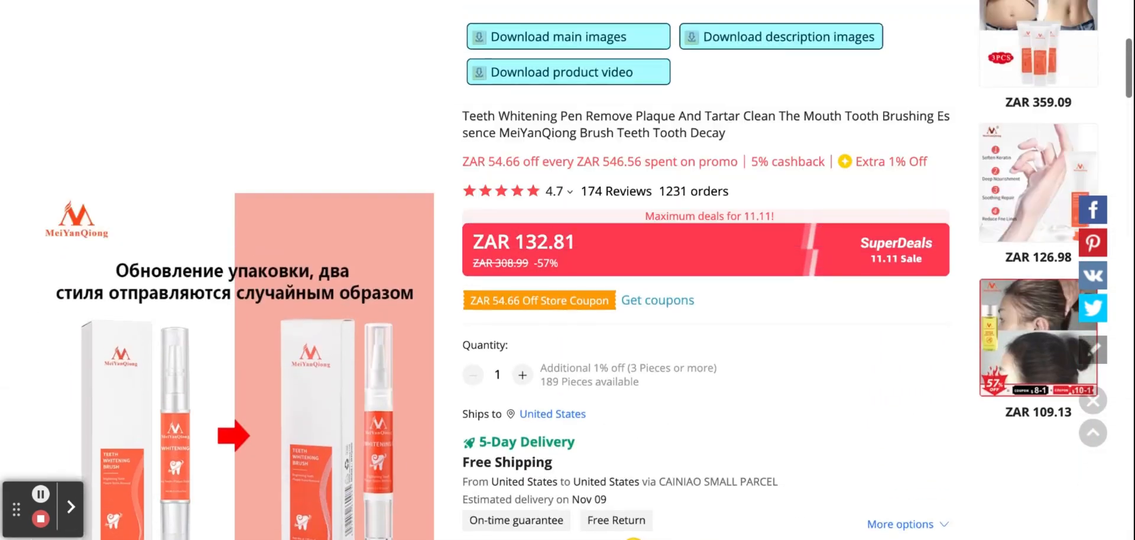
{"action": "scroll", "scroll_direction": "up", "scroll_amount": 3}
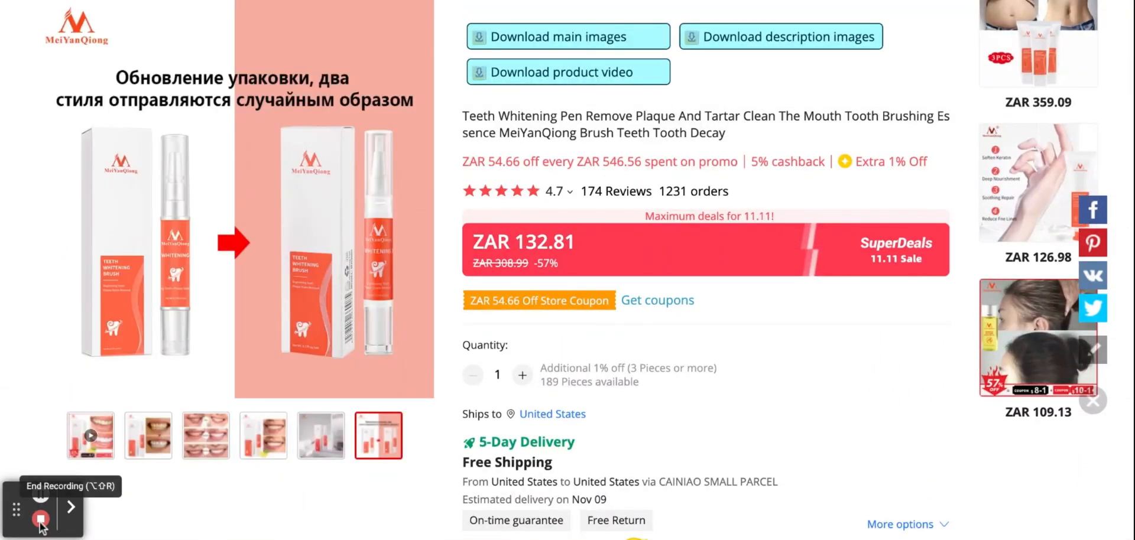
{"action": "left_click", "coordinate": [42, 518]}
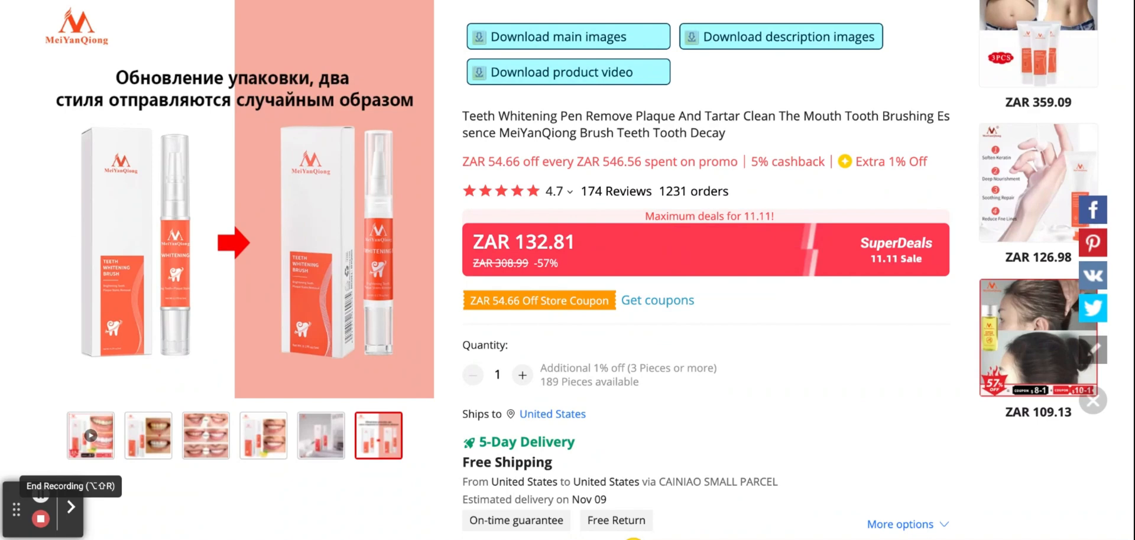